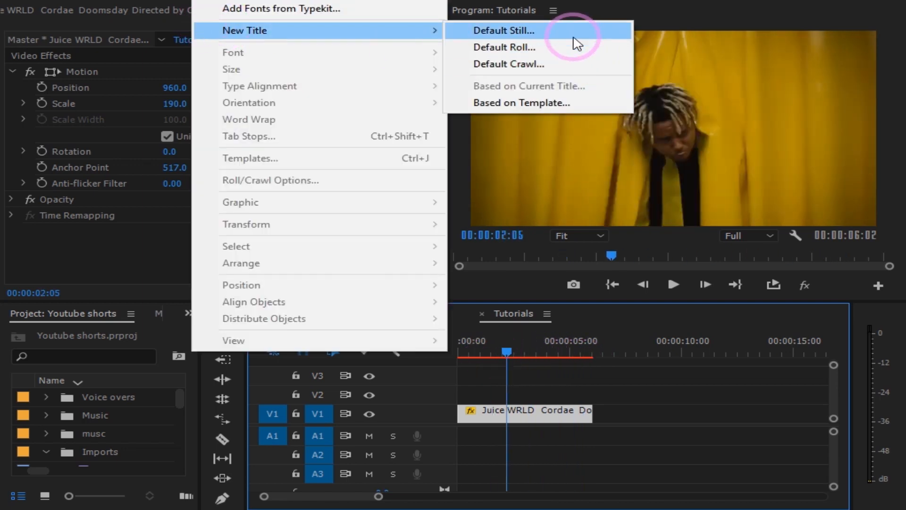
Create a new default still title named 'inside'
left_click(503, 31)
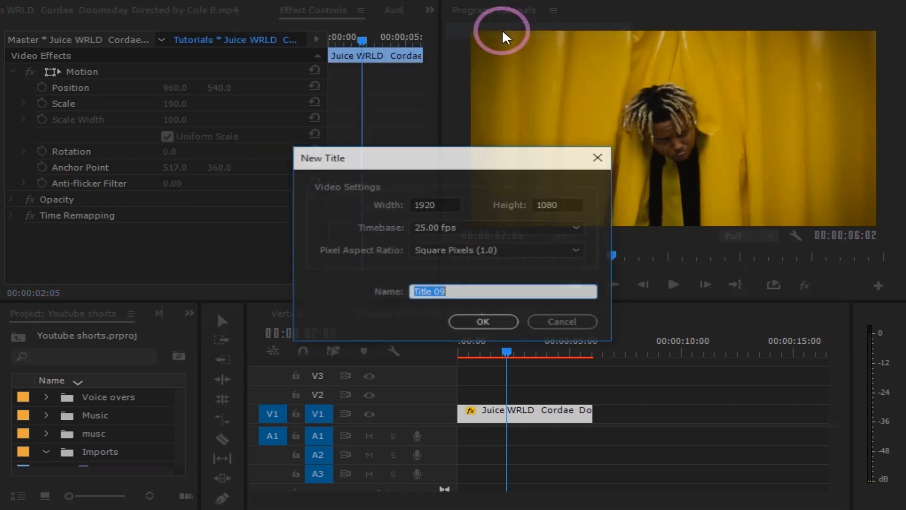
mouse_move(514, 327)
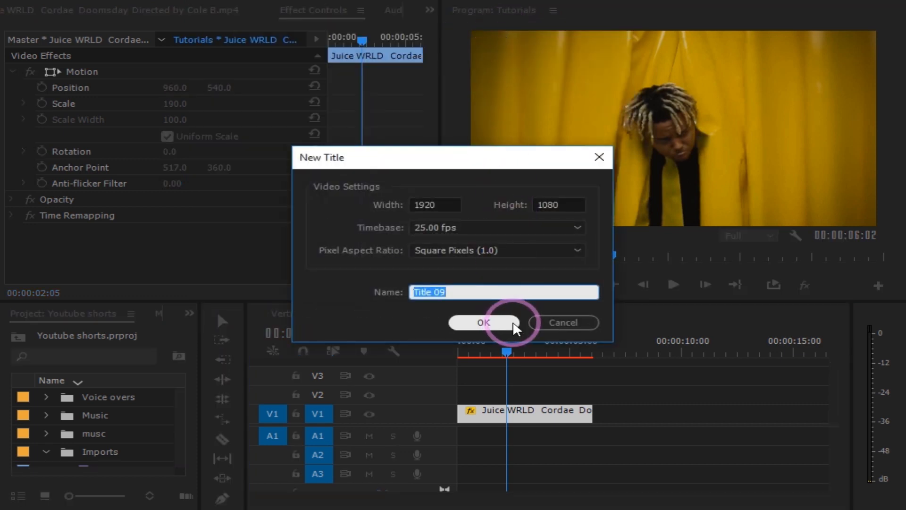
type("inside")
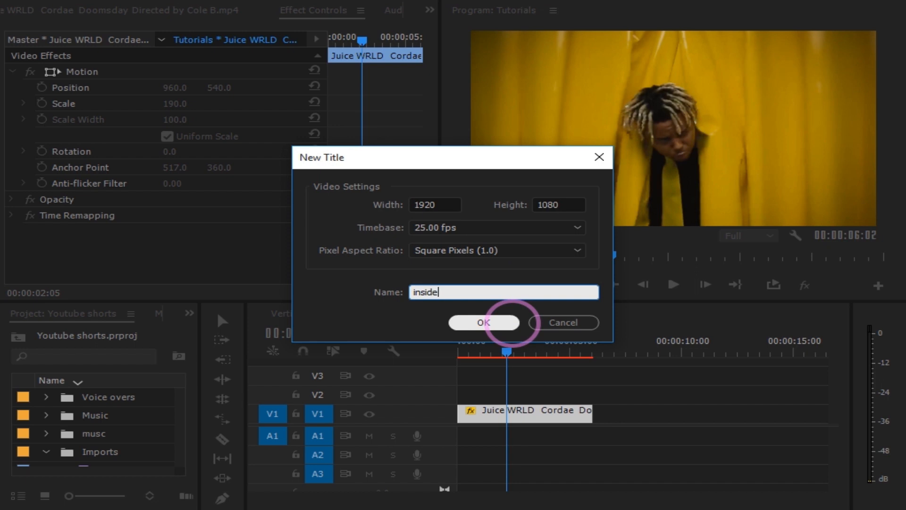
left_click(484, 322)
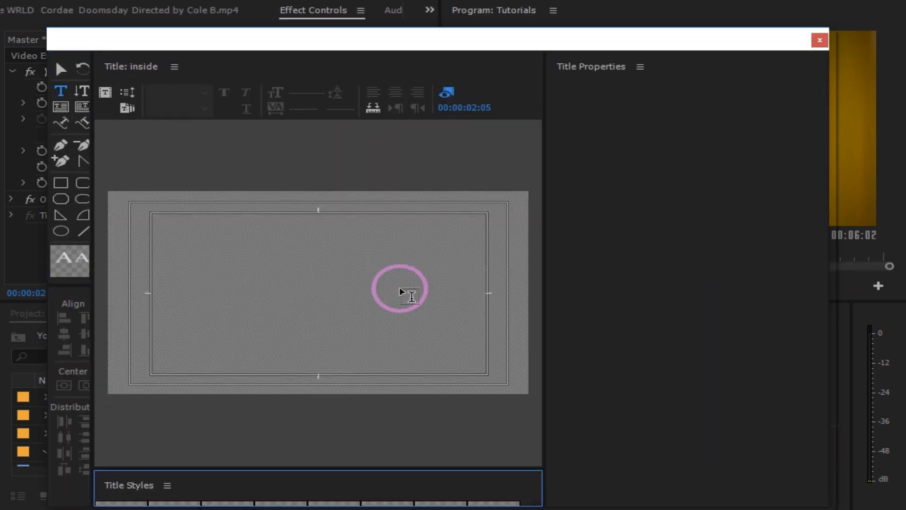
Type INSIDE on the title canvas and set its font family to Montserrat
left_click(227, 292)
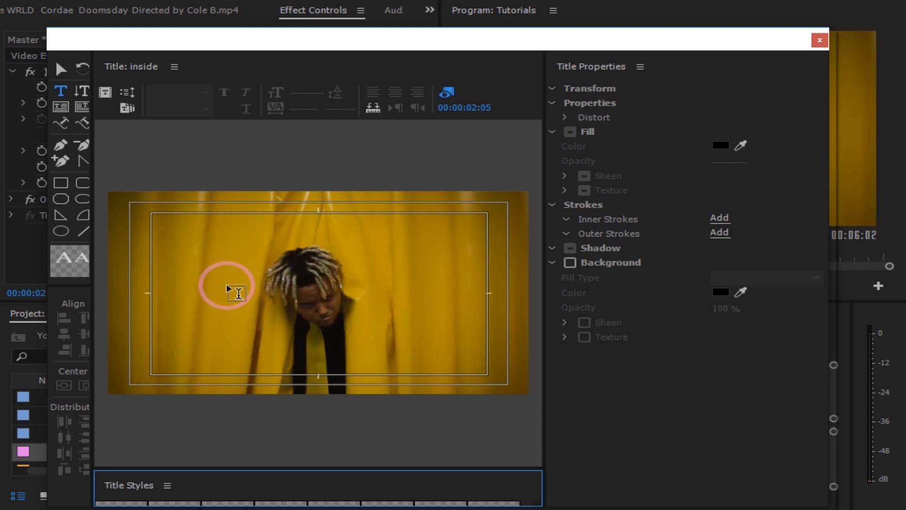
left_click(217, 287)
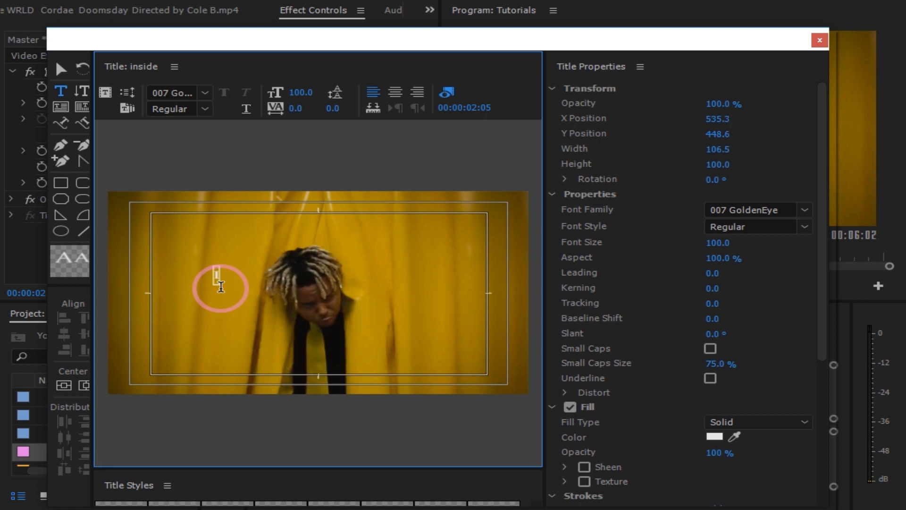
type("INSIDE")
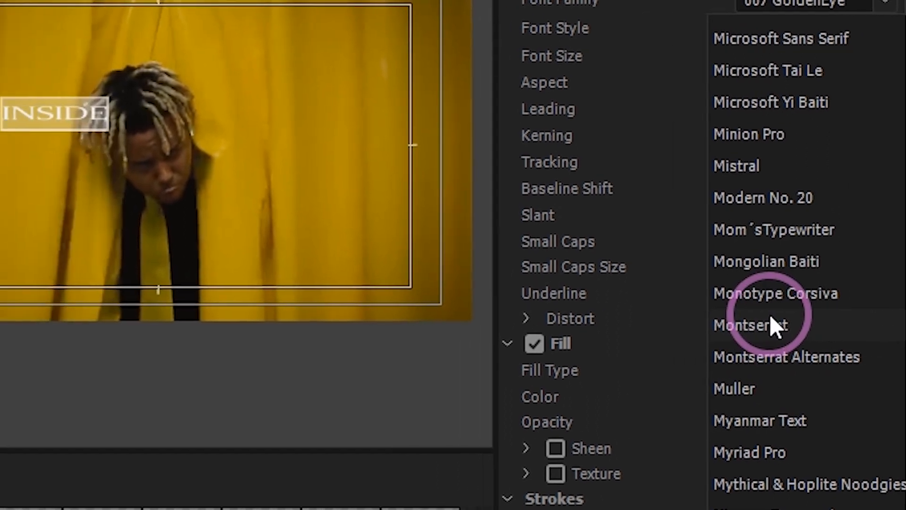
left_click(752, 324)
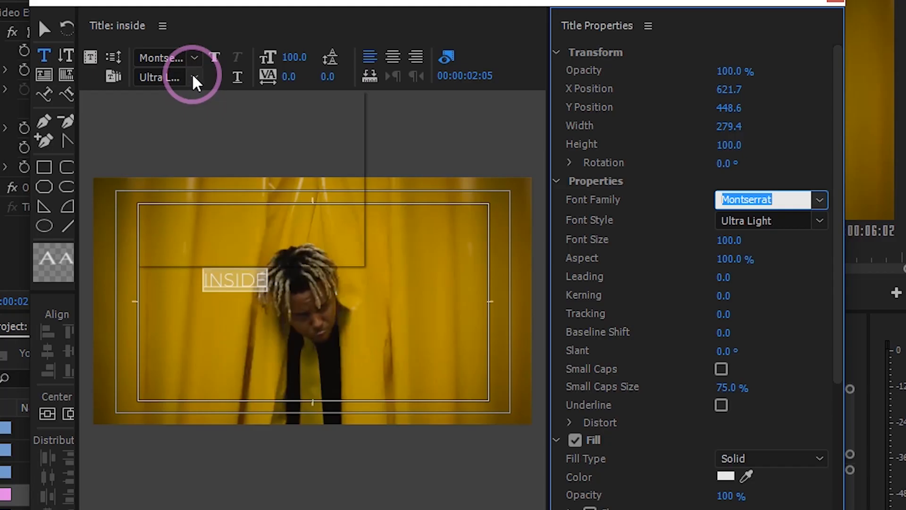
left_click(193, 77)
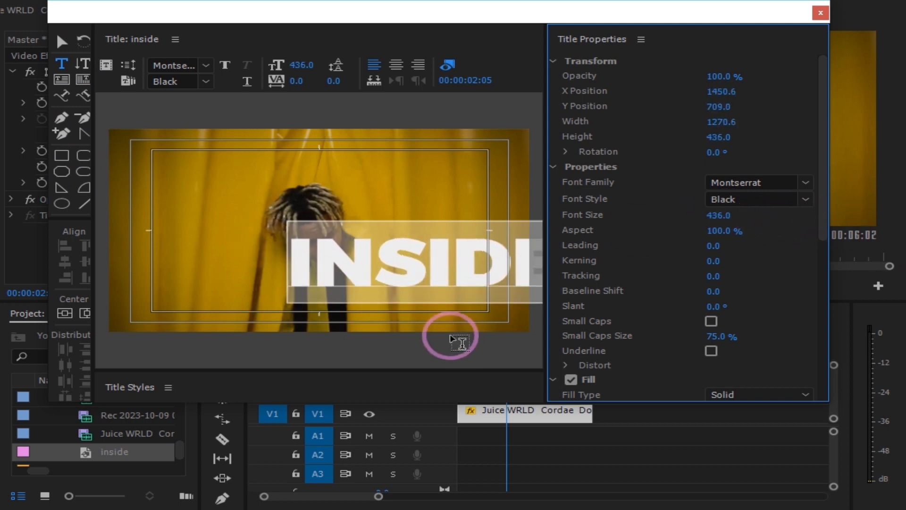
Tighten the INSIDE letter spacing and centre the word horizontally and vertically
left_click(86, 313)
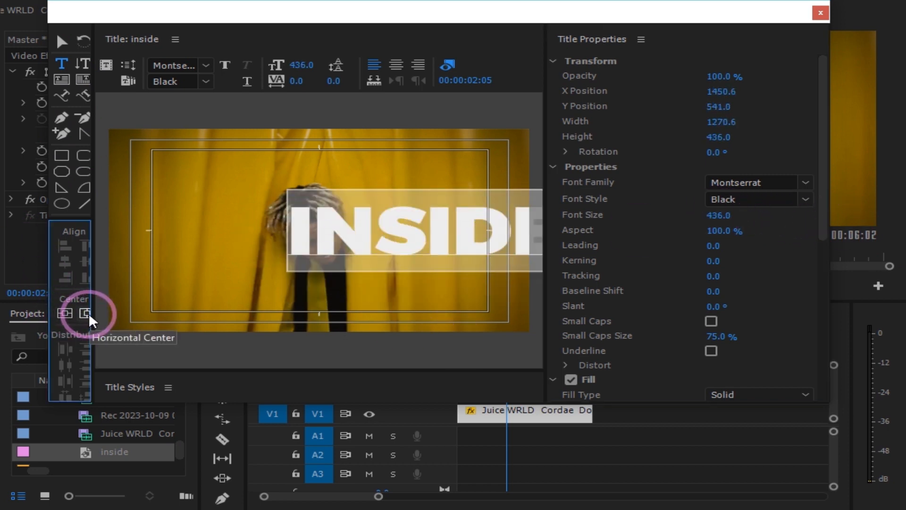
left_click(86, 314)
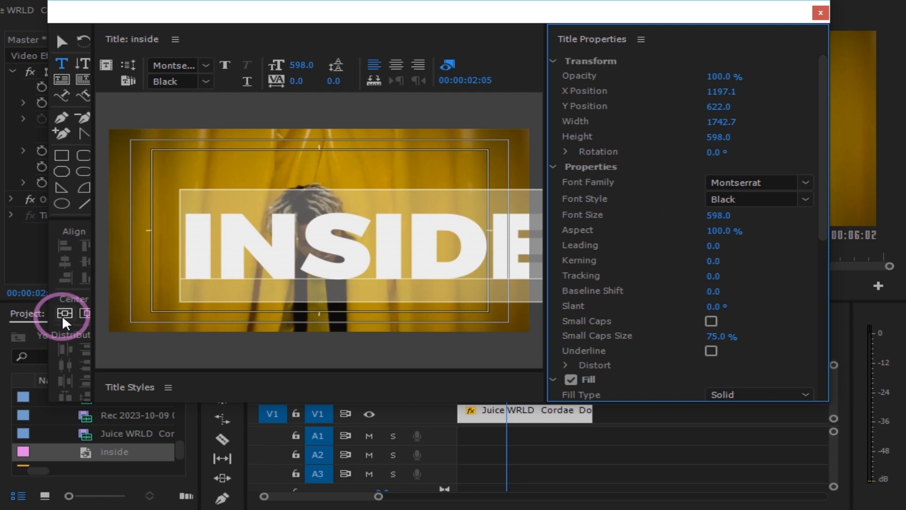
left_click(85, 312)
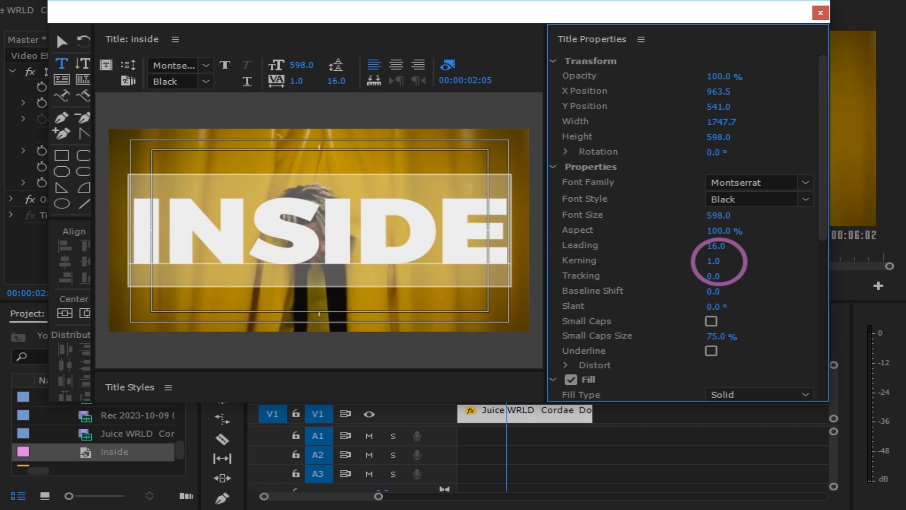
left_click(64, 312)
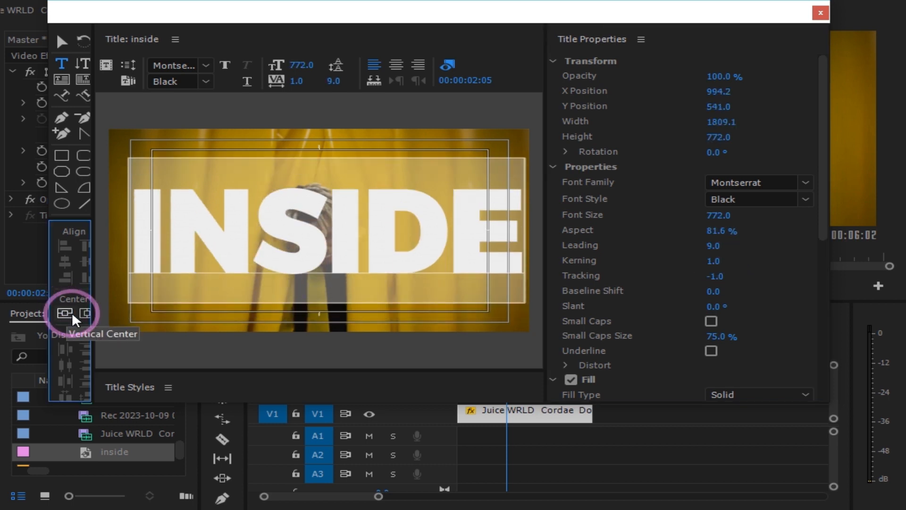
left_click(86, 313)
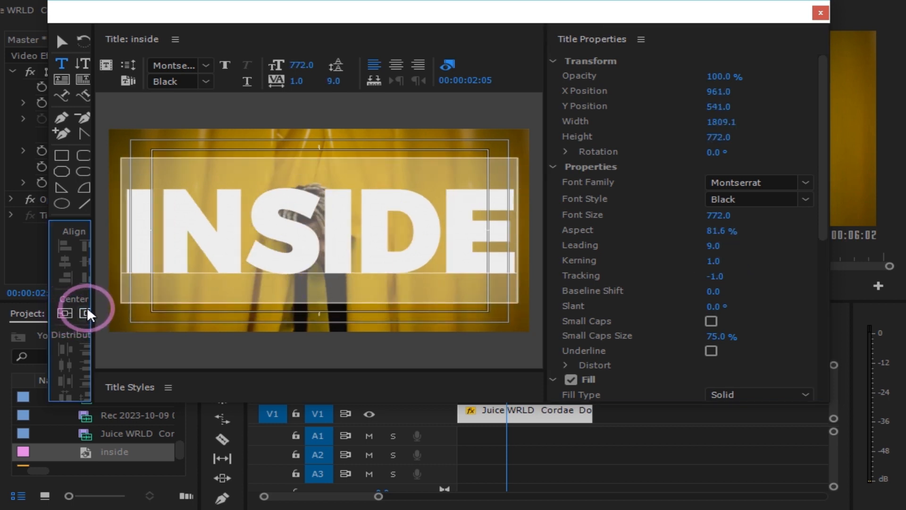
left_click(819, 13)
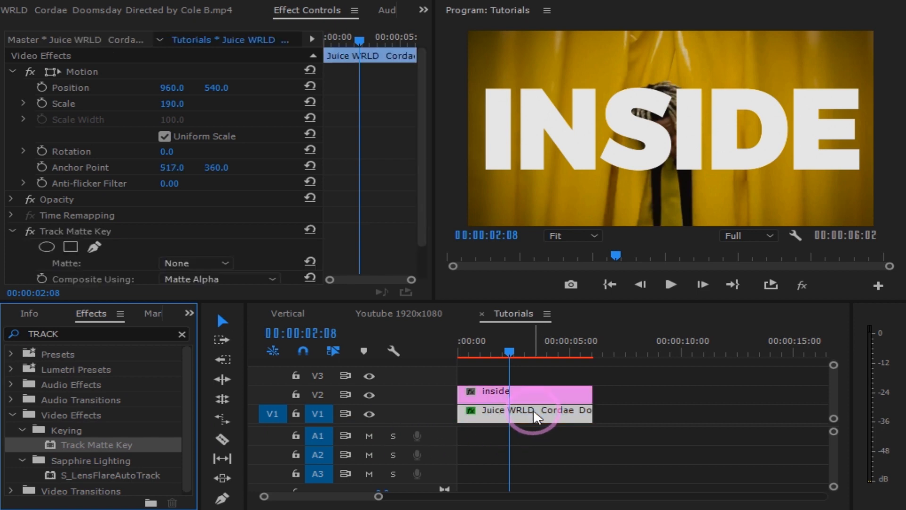
mouse_move(416, 107)
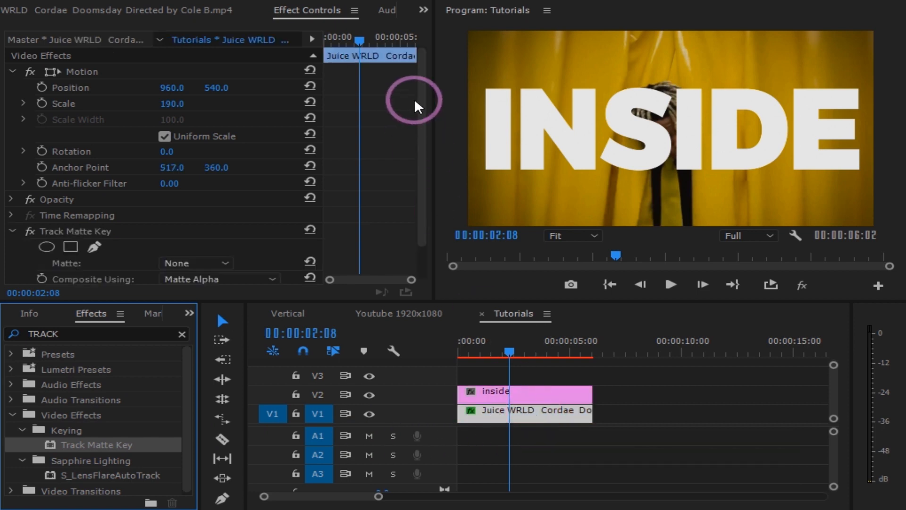
Set the V1 clip's Track Matte Key matte source to the title track
scroll("down", 3)
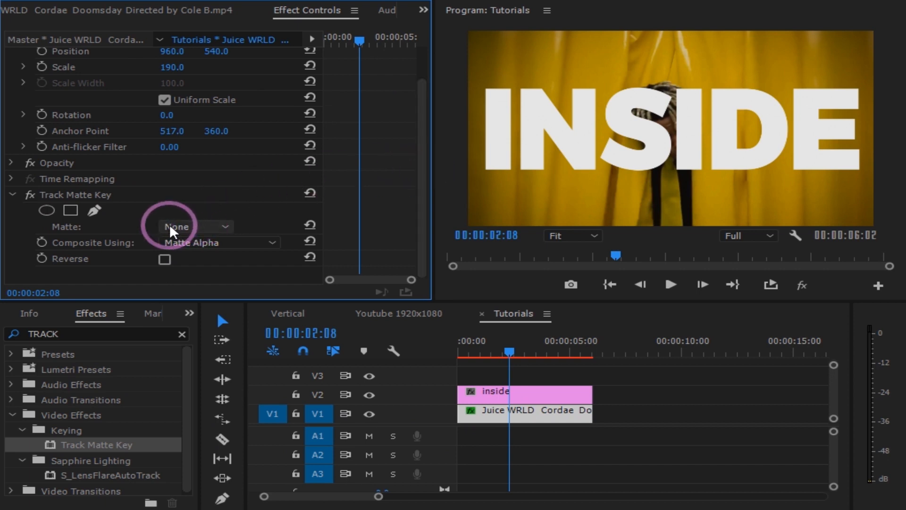
left_click(196, 226)
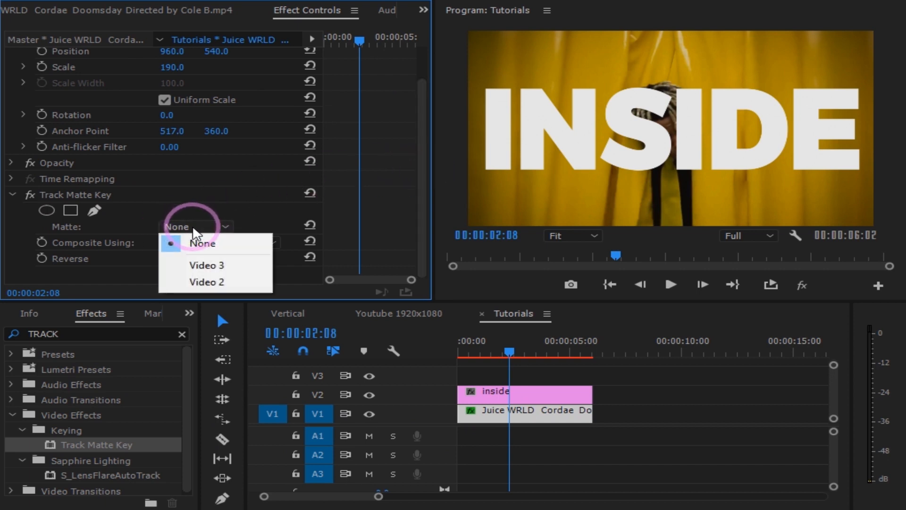
left_click(206, 281)
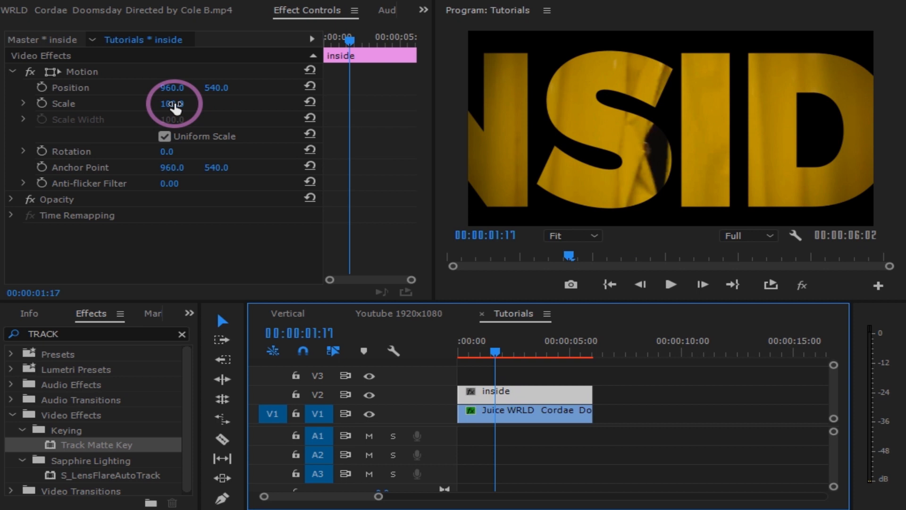
Scrub the inside clip's Scale down to 56 and preview the matte
left_click_drag(174, 103, 147, 103)
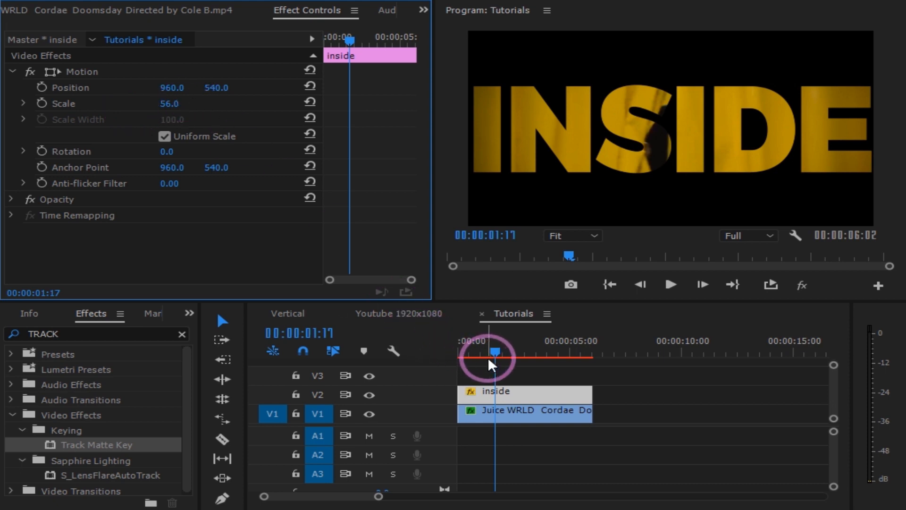
left_click(670, 283)
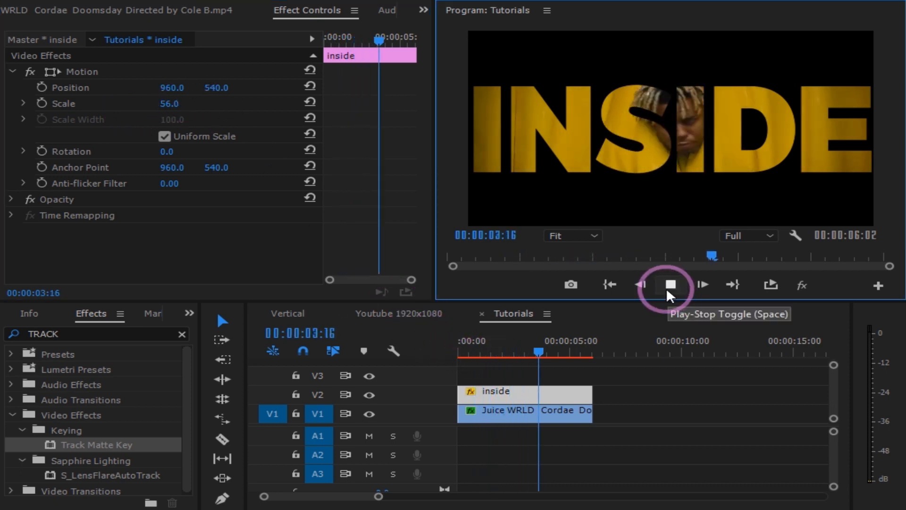
left_click(671, 284)
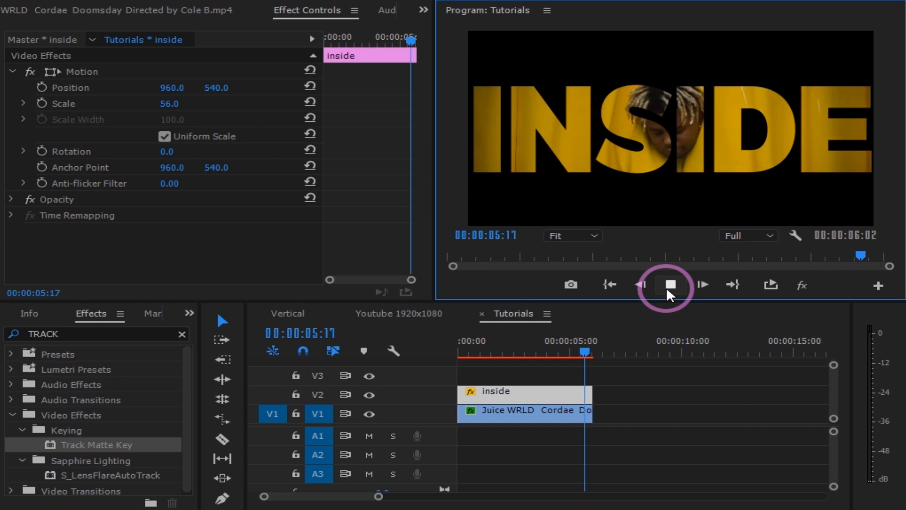
left_click(670, 284)
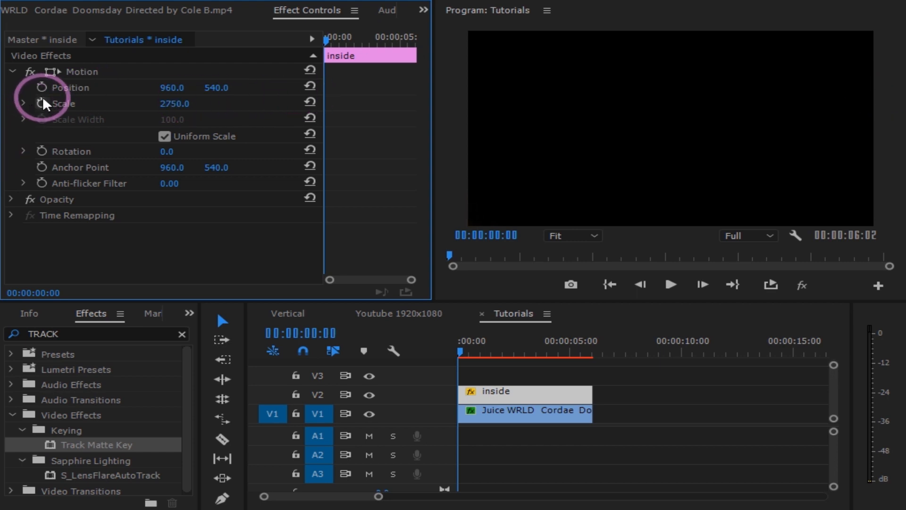
Keyframe Scale from 2750 at 00:00 to 49 at 01:21, then preview
left_click(62, 102)
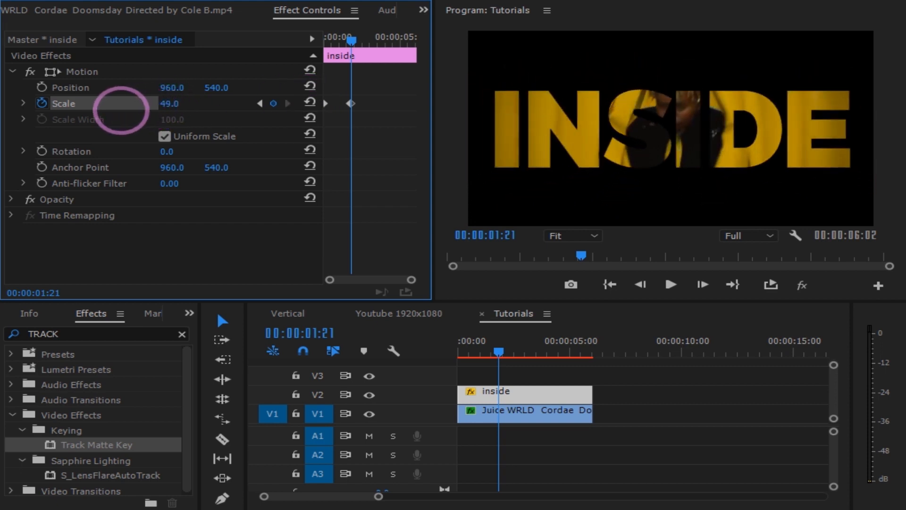
left_click(670, 284)
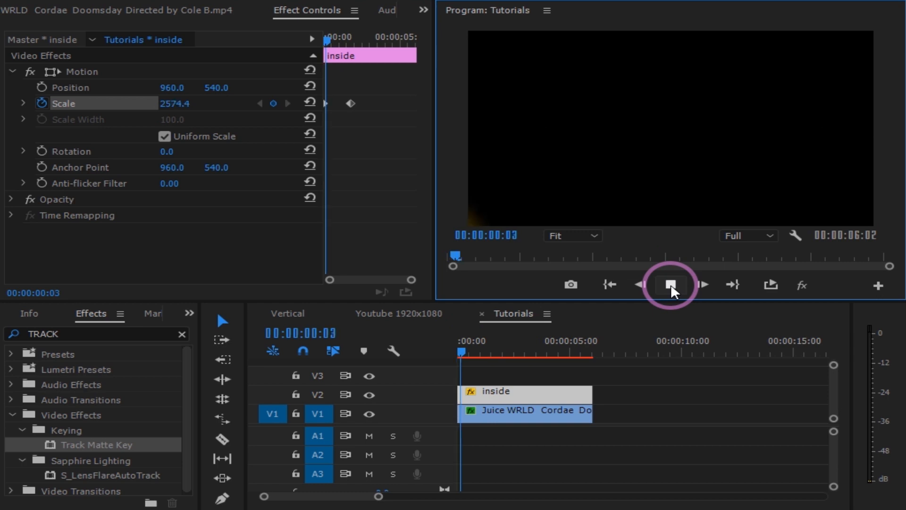
left_click(671, 285)
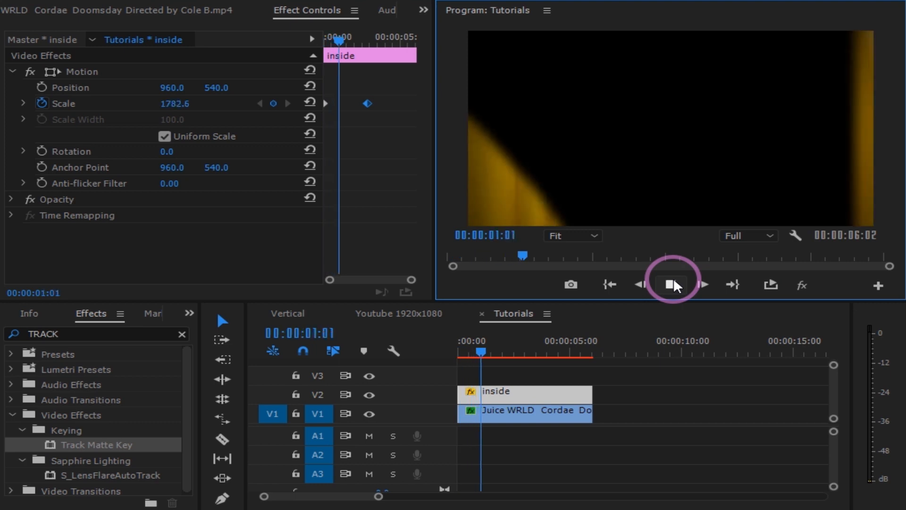
Stop playback, return to the start and preview the eased zoom animation
left_click(672, 284)
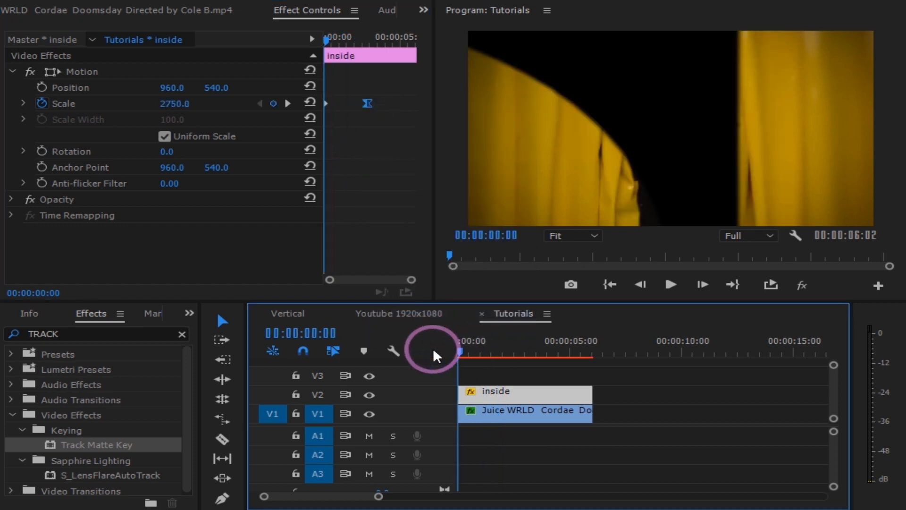
left_click(671, 285)
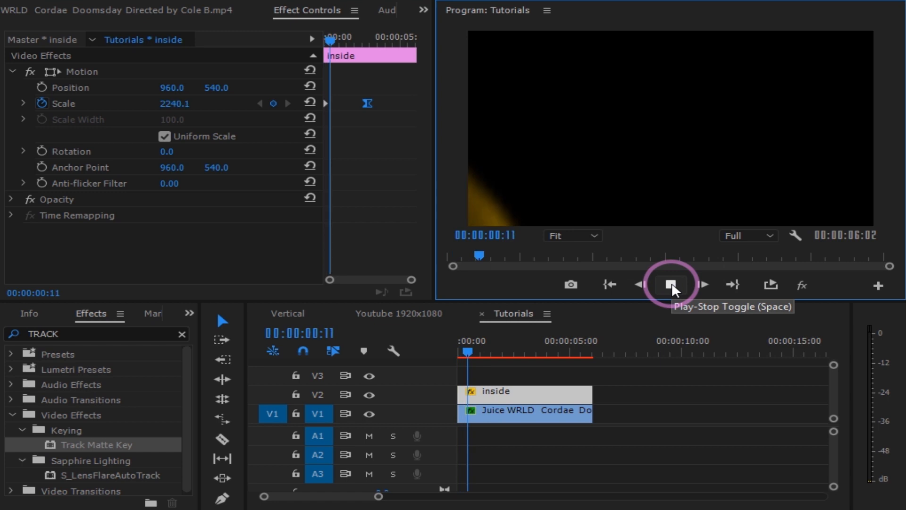
left_click(671, 284)
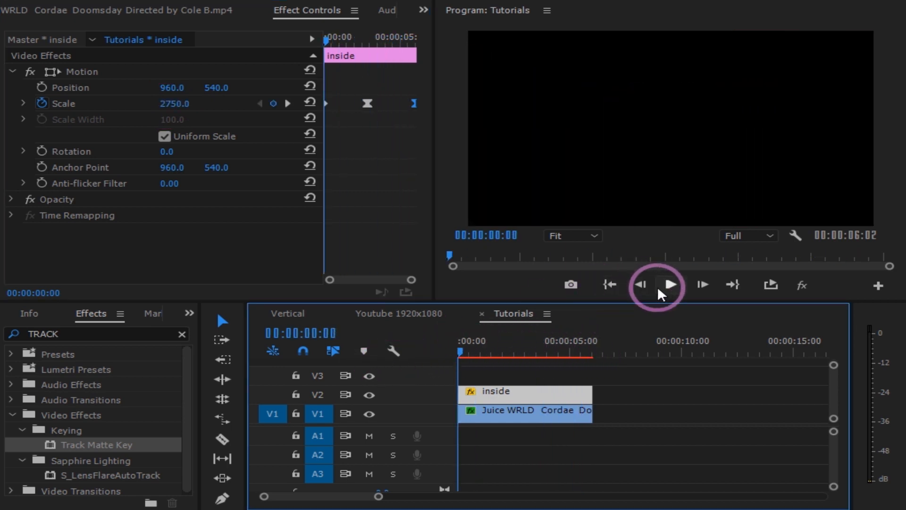
Play the full zoom animation from the start, then stop
left_click(670, 285)
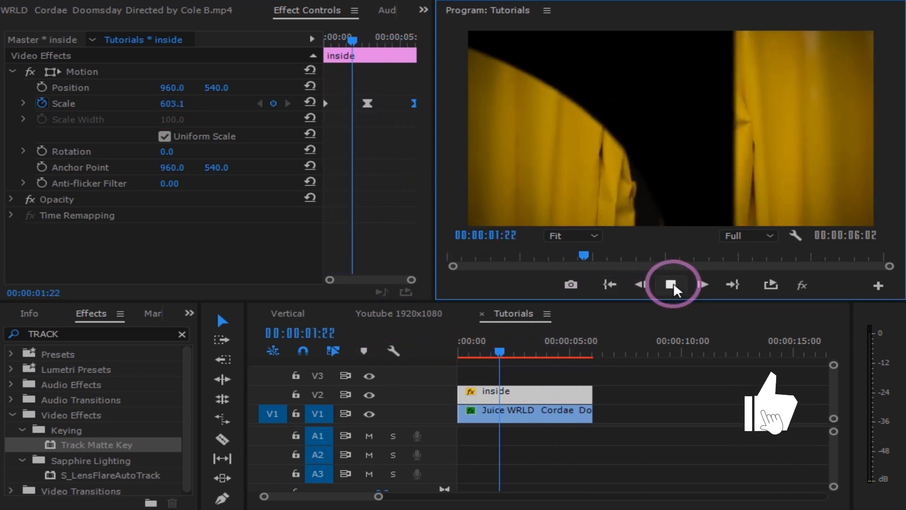
left_click(673, 285)
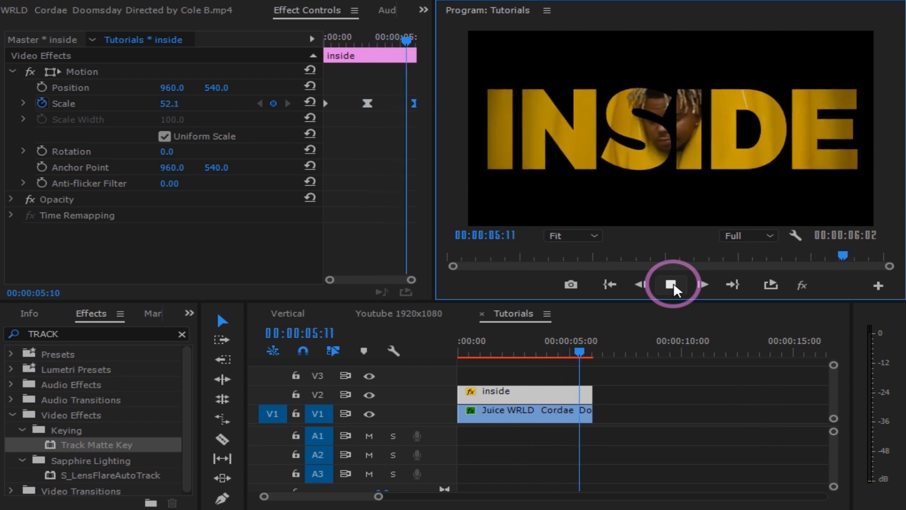